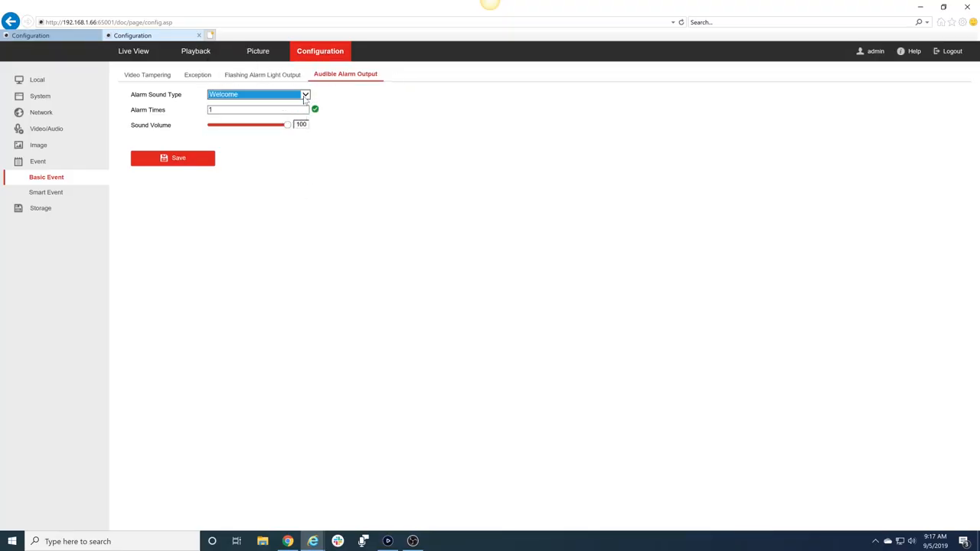
Set the audible alarm sound type to '(Siren)&Dange,please keep away' and save.
left_click(304, 95)
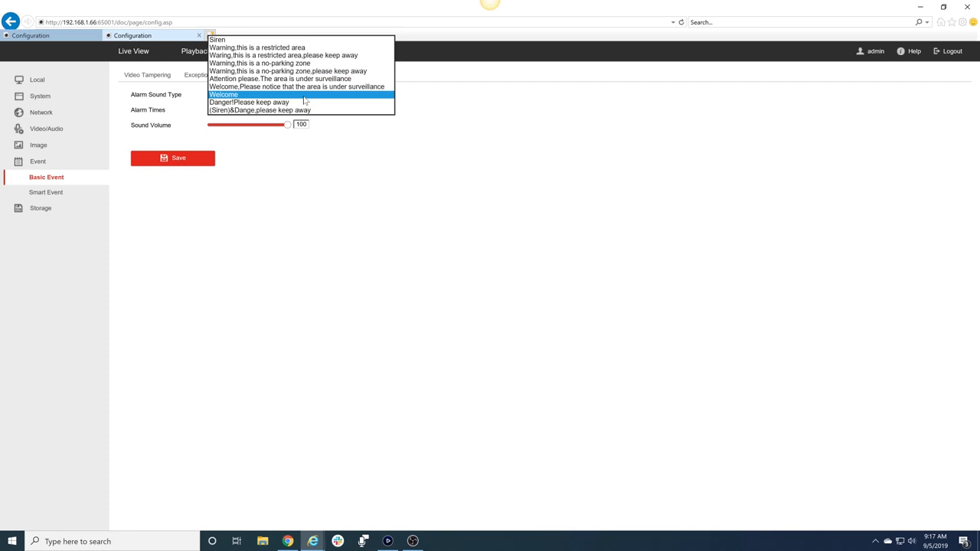
left_click(259, 110)
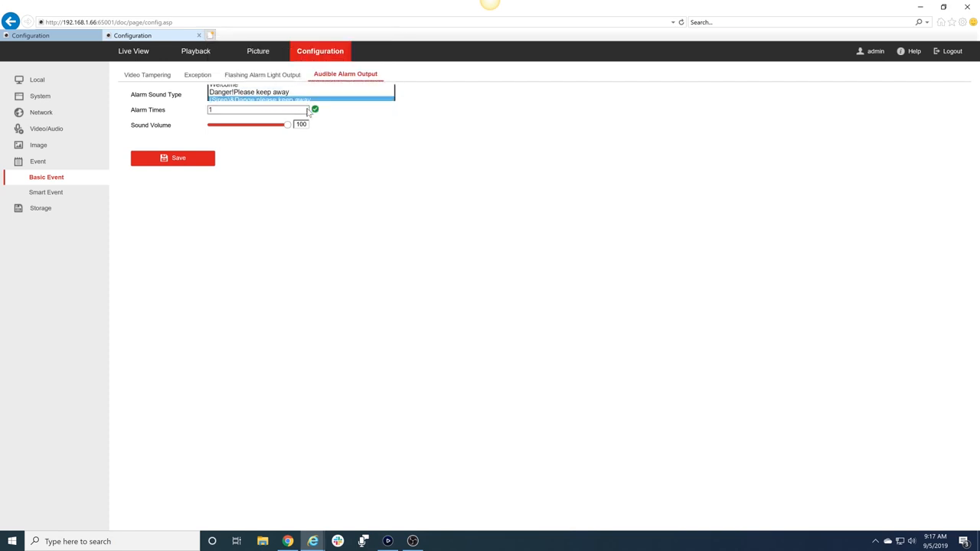
left_click(259, 99)
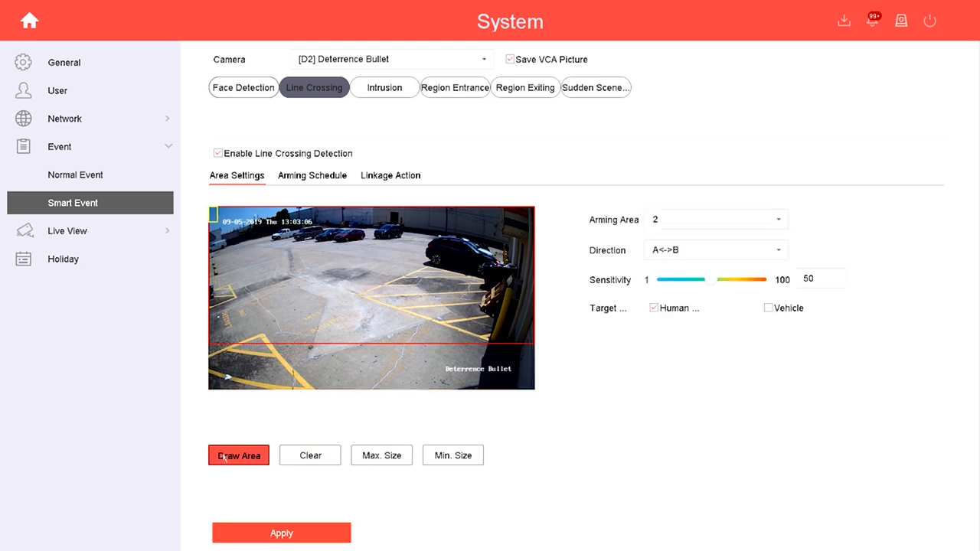
Draw a crossing line with a one-way direction, then switch to the second arming area.
left_click(238, 456)
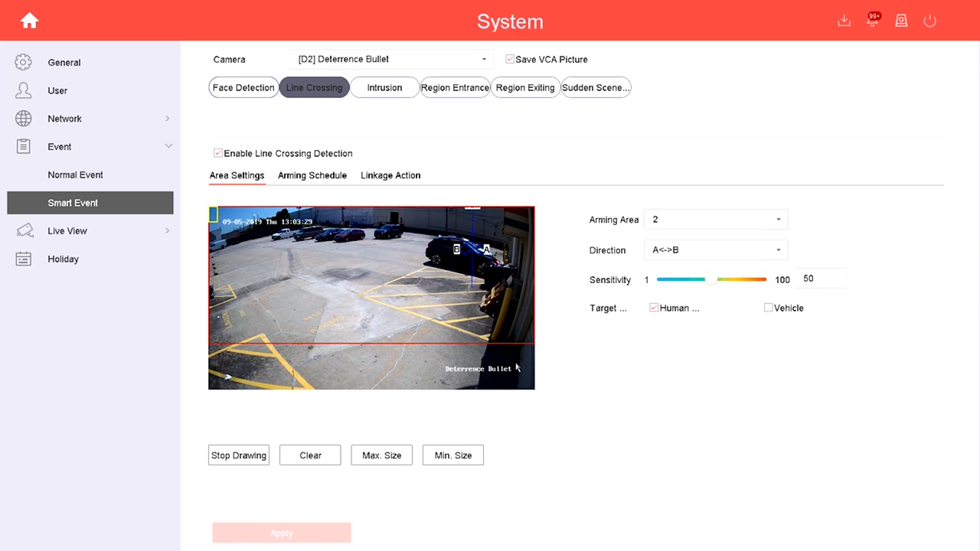
left_click(715, 249)
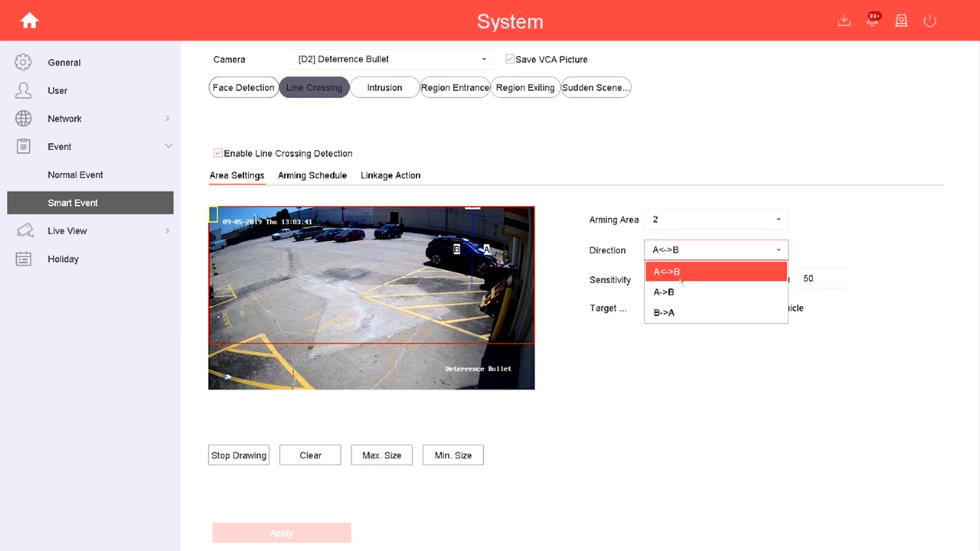
left_click(662, 291)
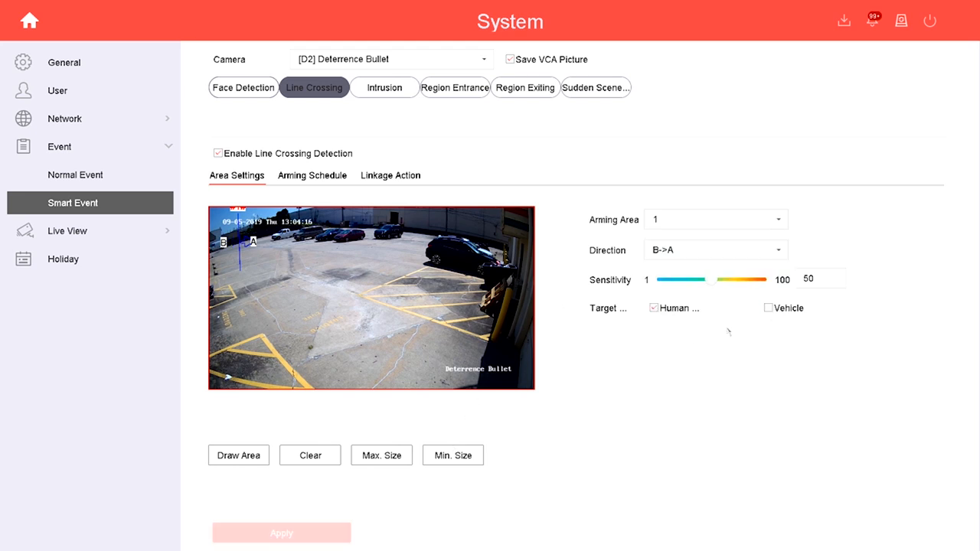
left_click(767, 308)
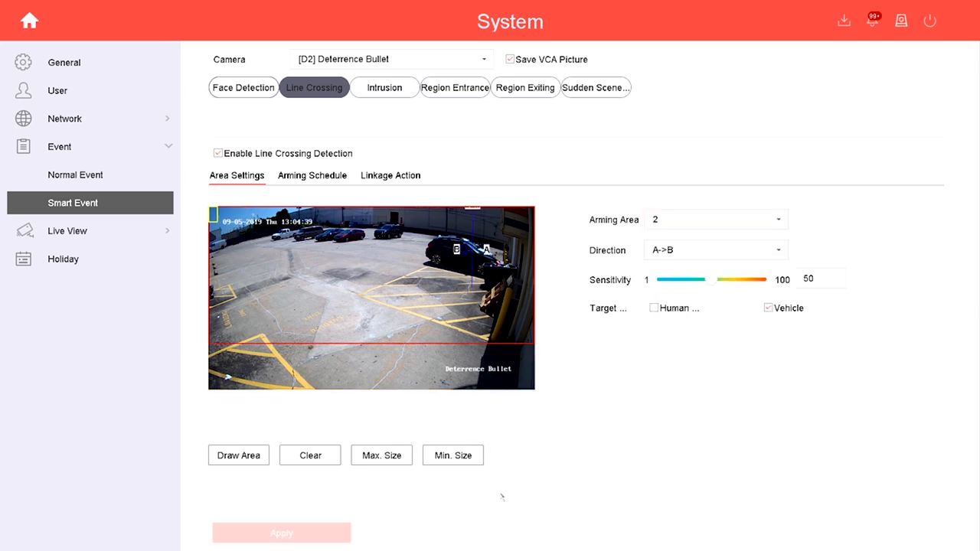
left_click(218, 153)
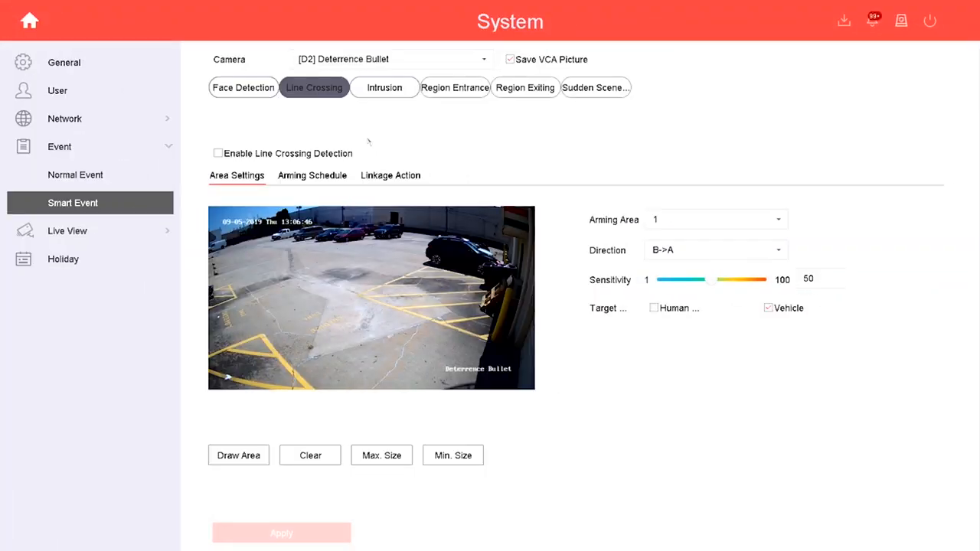
Outline an intrusion zone over the lower lot with a time threshold of 10.
left_click(384, 87)
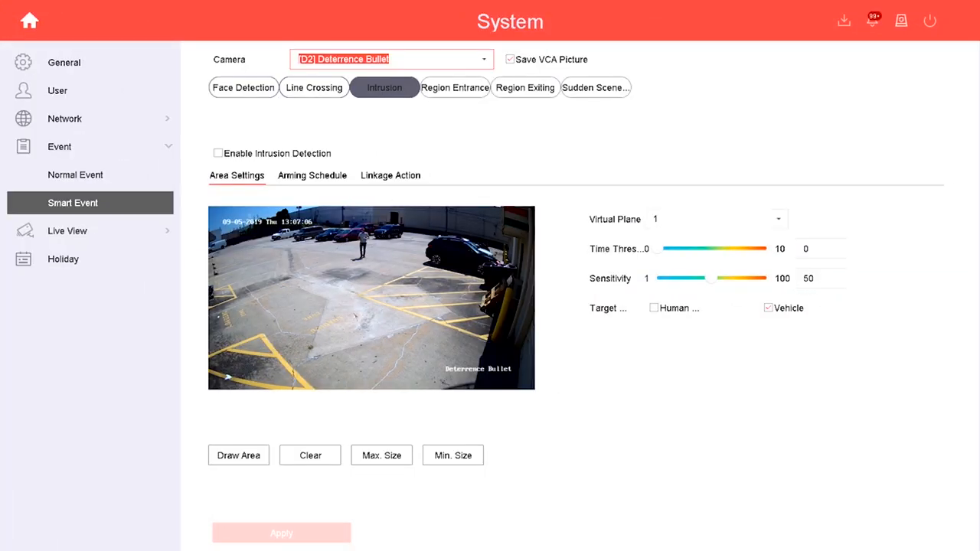
left_click(238, 455)
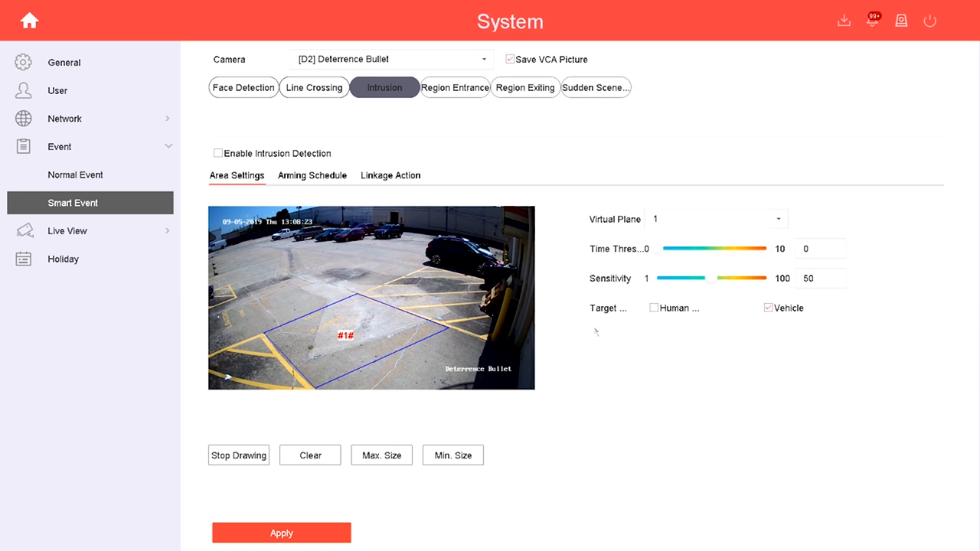
left_click_drag(653, 249, 769, 248)
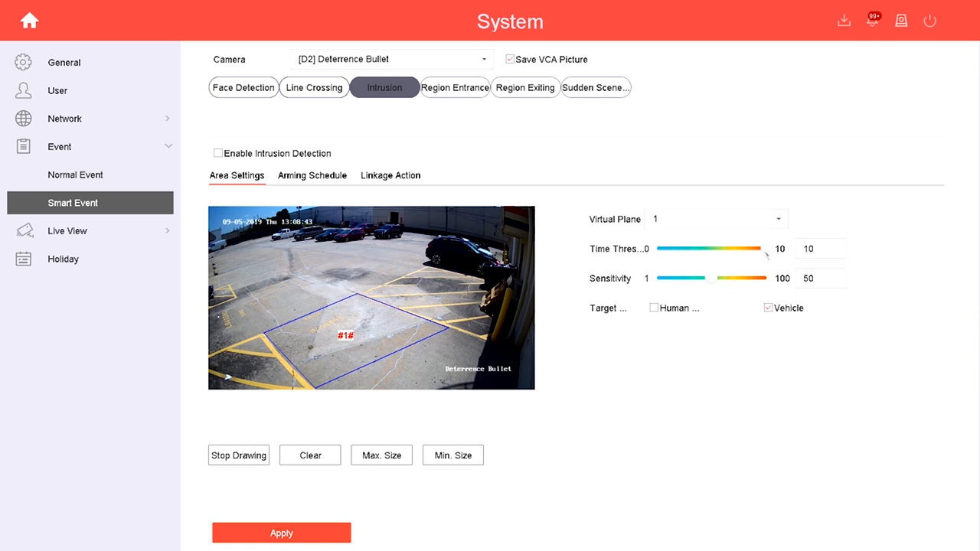
left_click(238, 454)
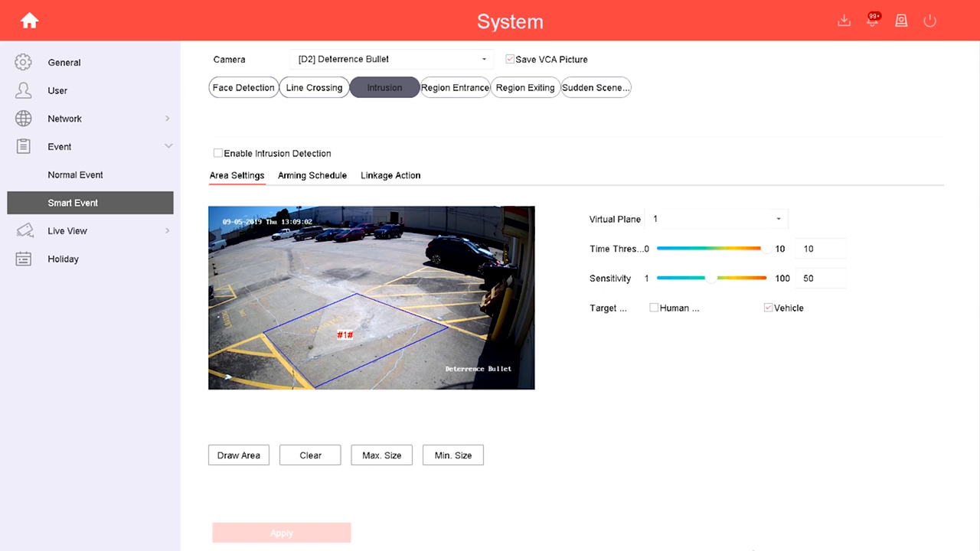
left_click(455, 87)
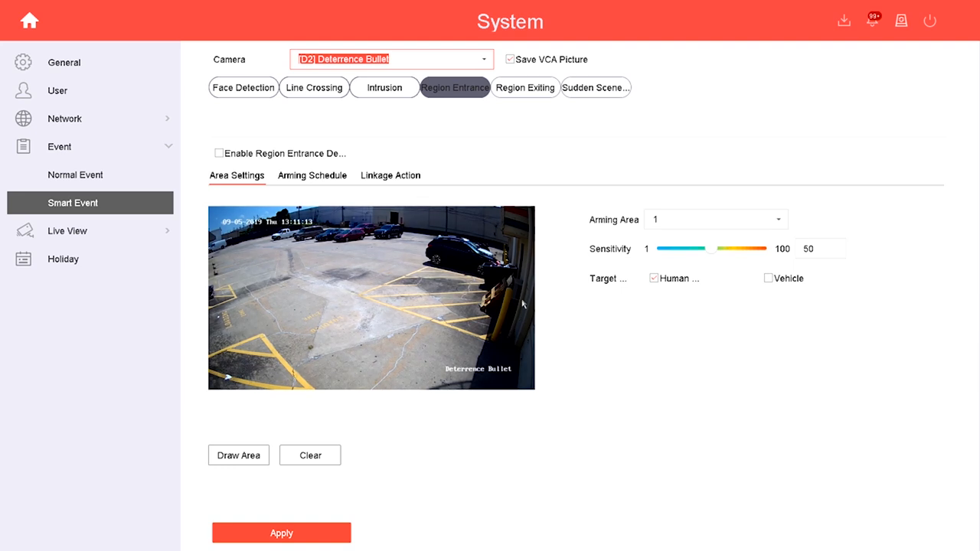
mouse_move(505, 282)
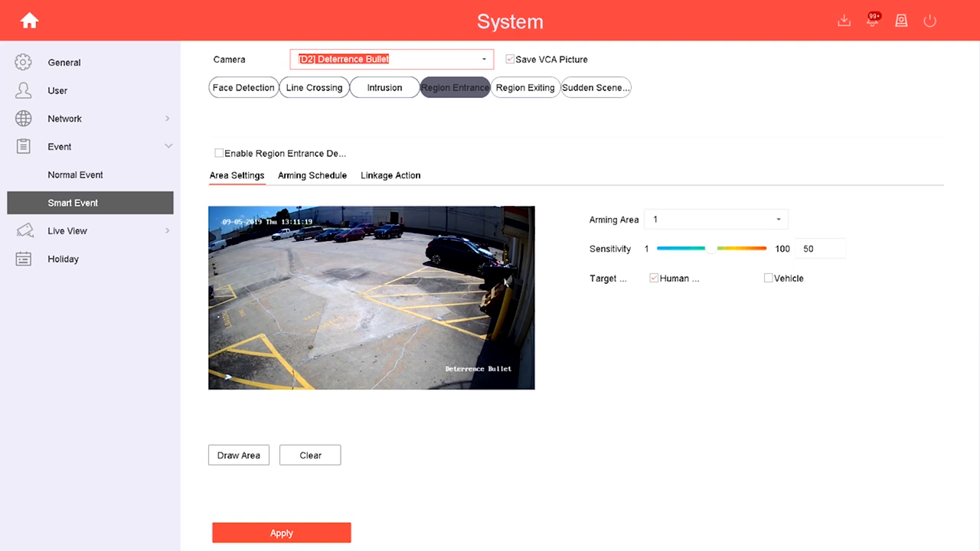
Draw a large entrance region across the parking lot and save it.
left_click(239, 454)
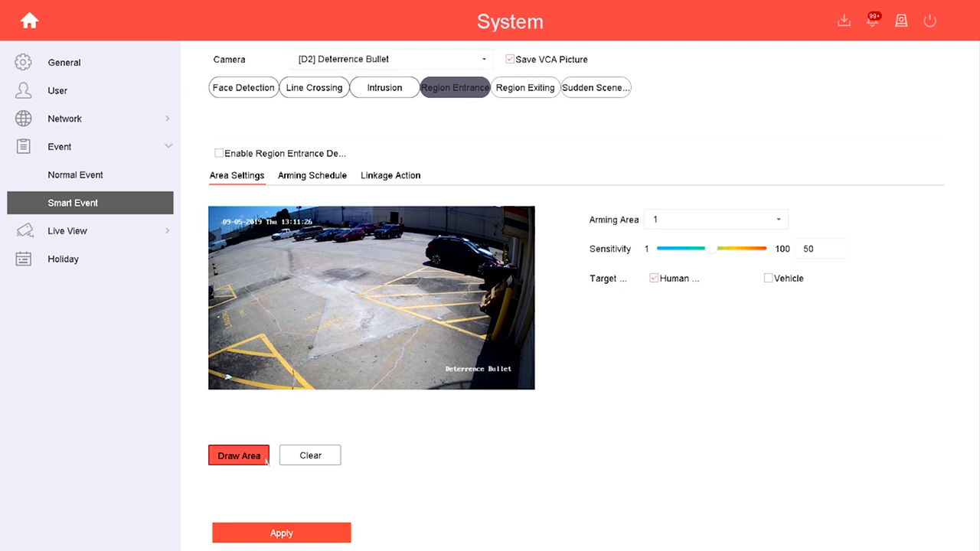
left_click(238, 455)
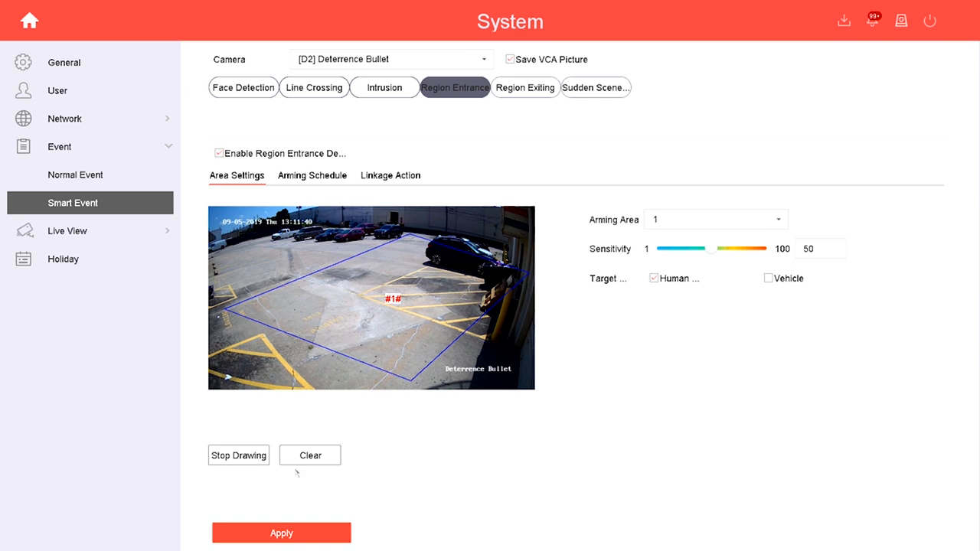
left_click(281, 532)
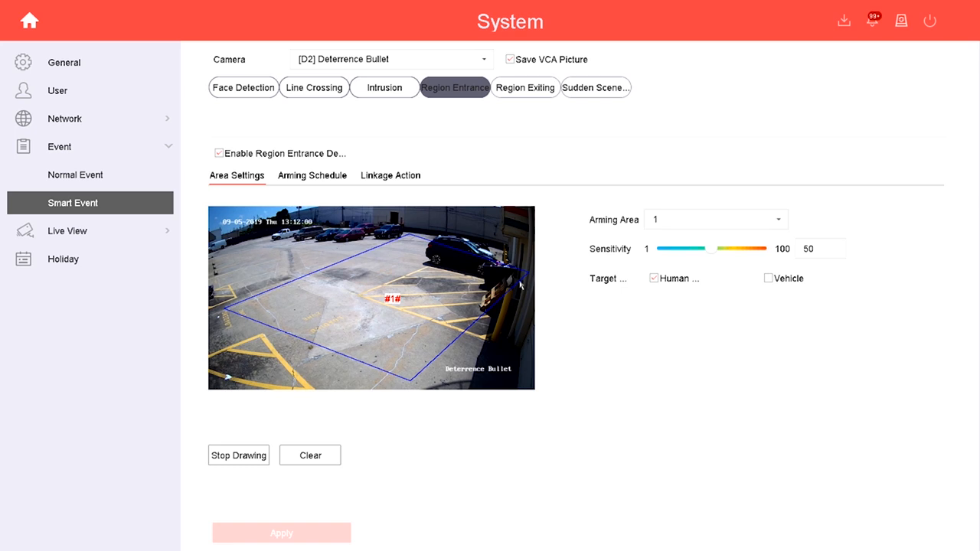
mouse_move(515, 295)
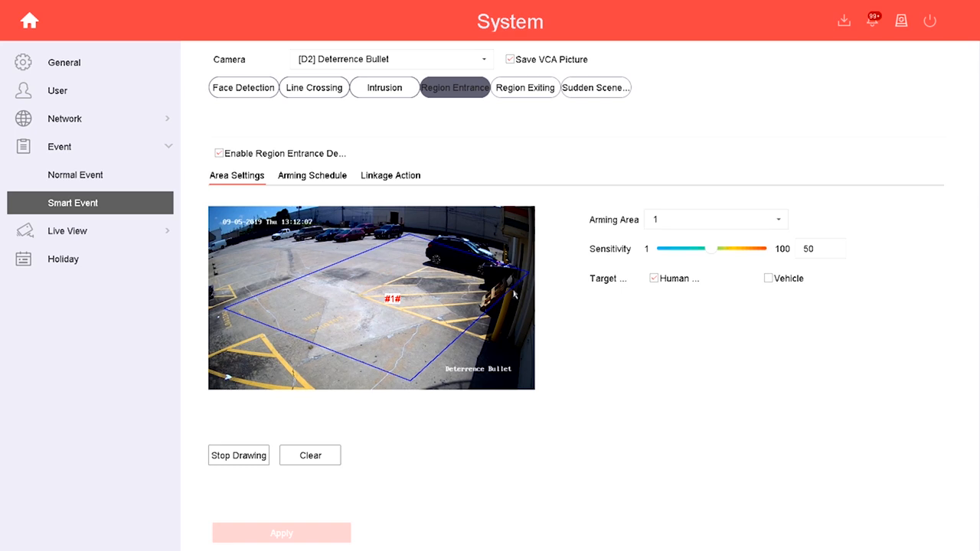
left_click(525, 87)
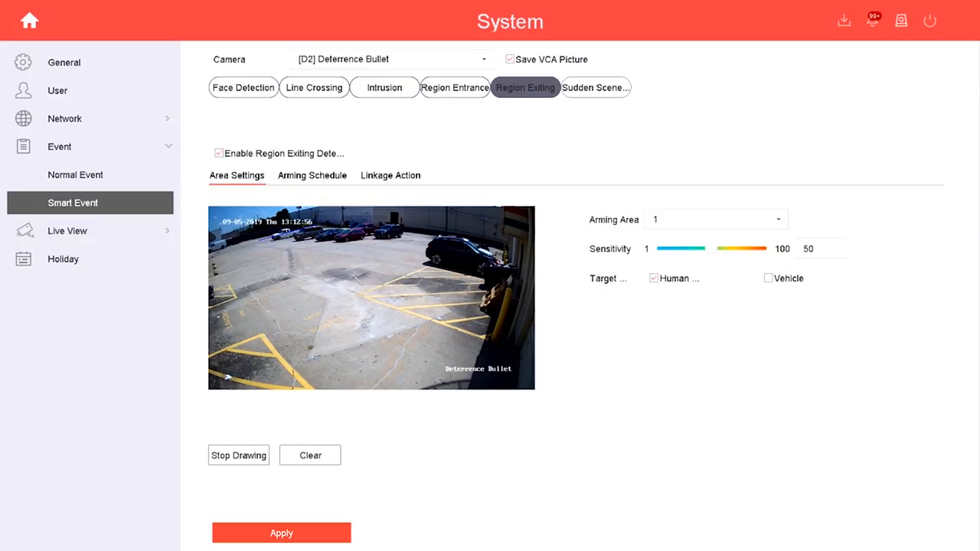
Add vehicles to the region exiting detection targets alongside humans.
left_click(767, 278)
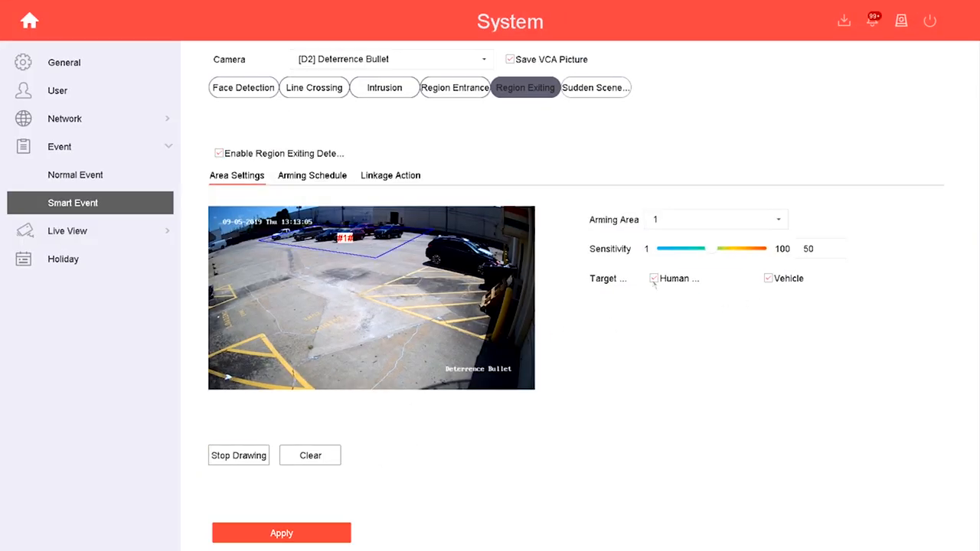
left_click(654, 278)
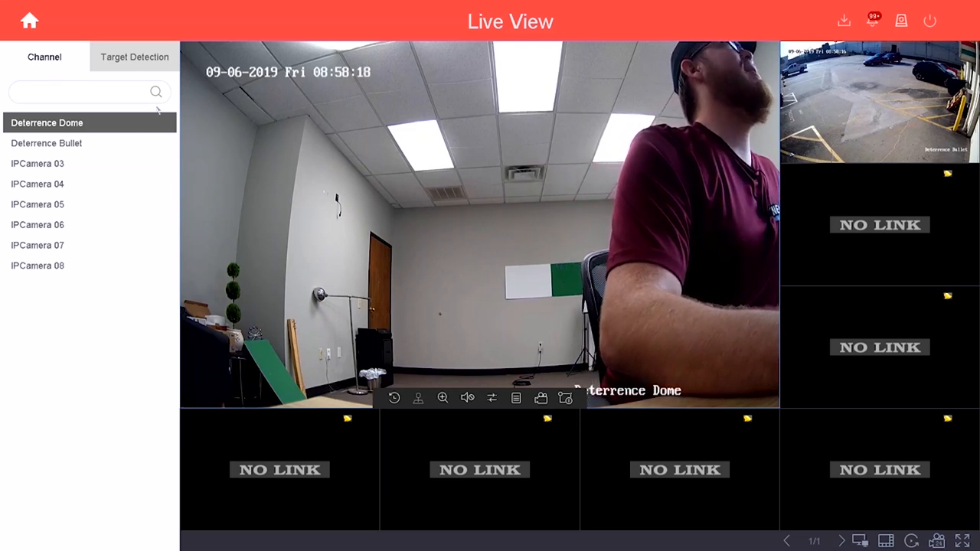
Show the Target Detection panel in Live View.
left_click(133, 57)
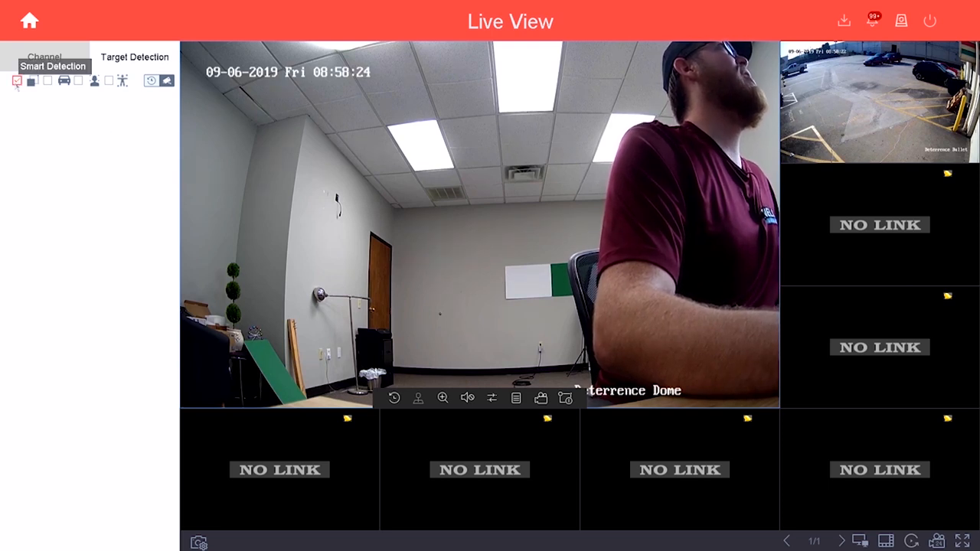
mouse_move(119, 215)
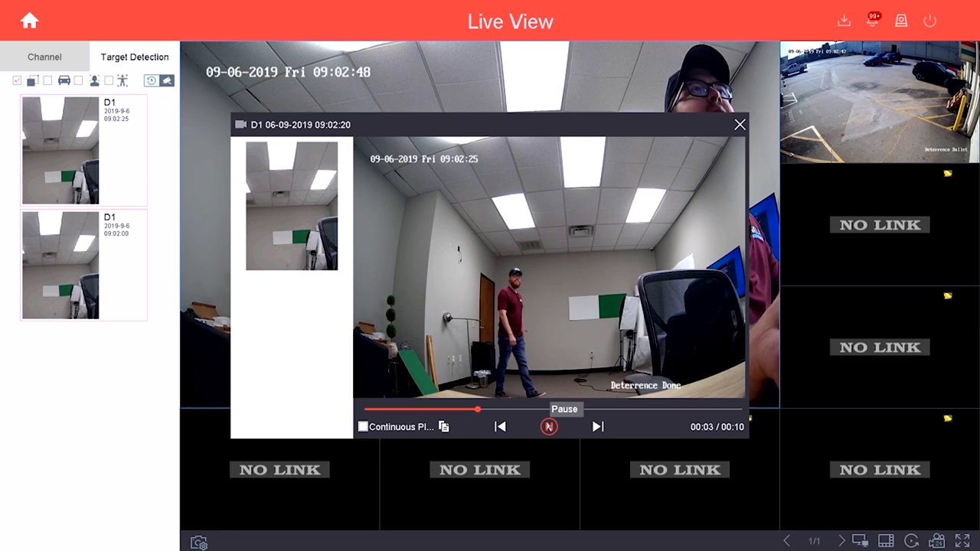
Open Playback with the Deterrence Dome and Deterrence Bullet cameras selected.
left_click(29, 21)
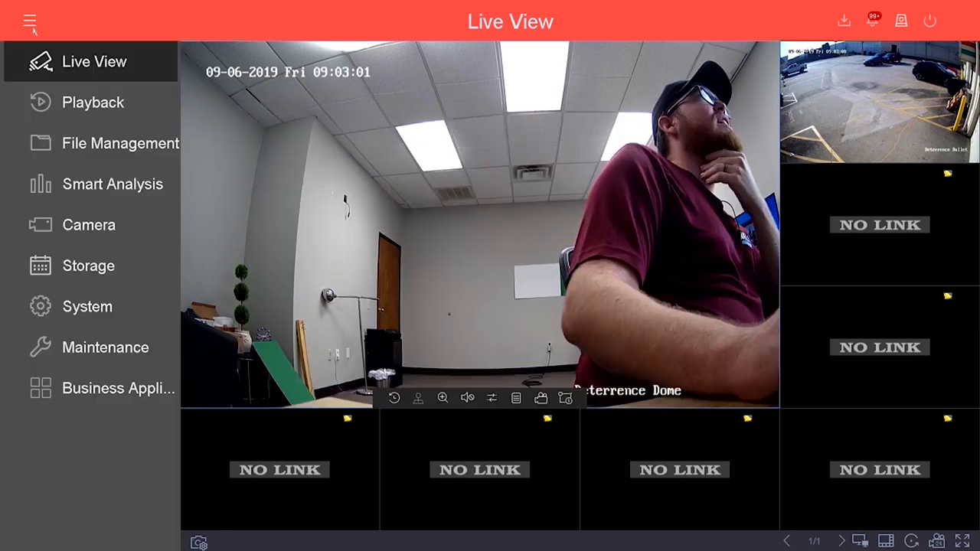
left_click(93, 102)
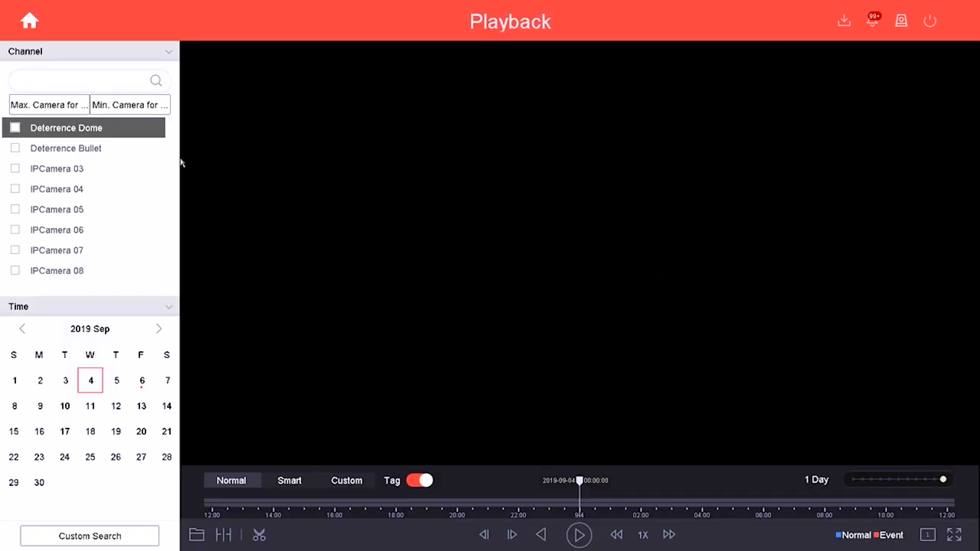
left_click(15, 128)
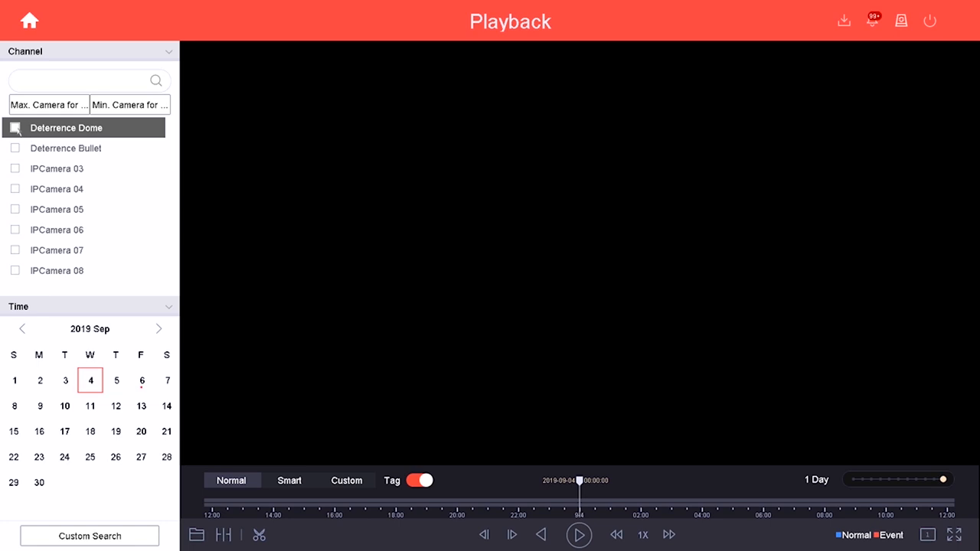
left_click(15, 147)
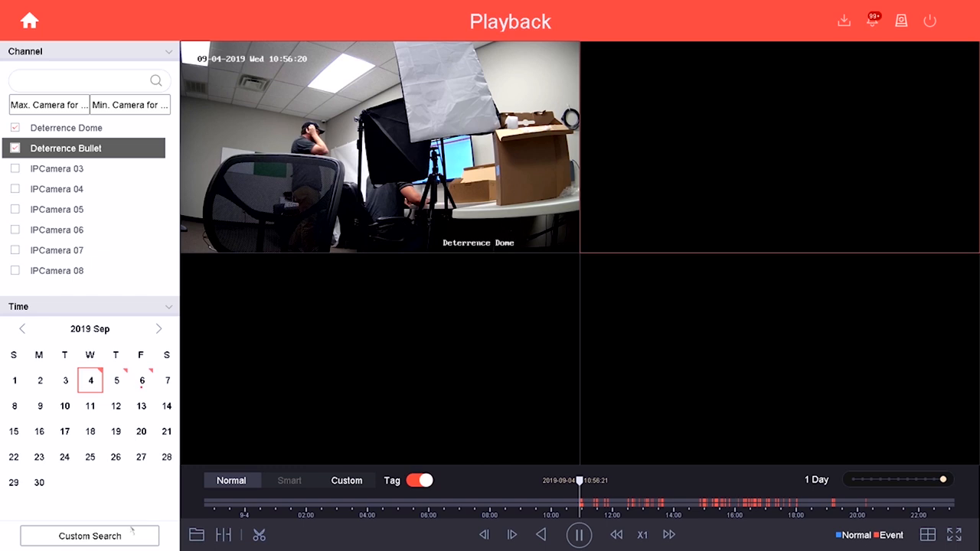
Run a custom search for Line Crossing event recordings.
left_click(89, 536)
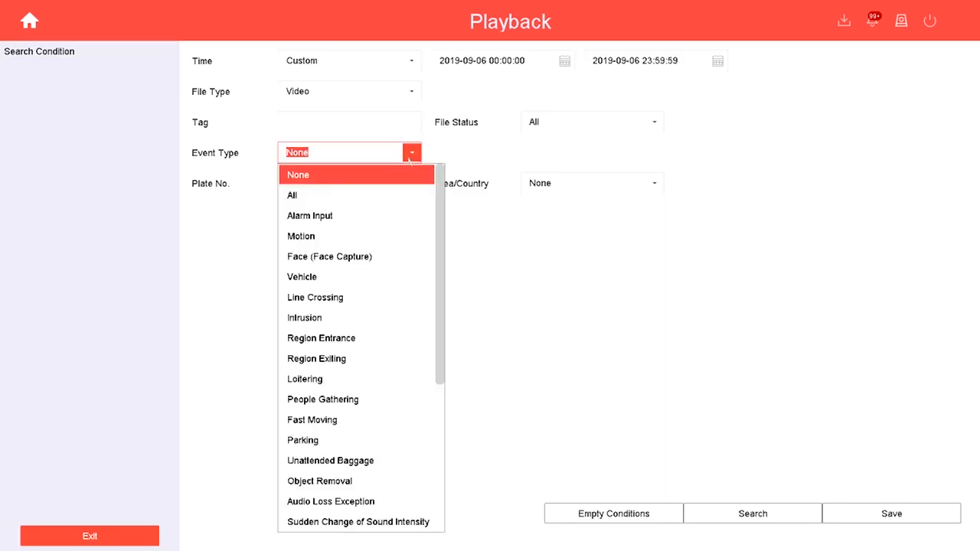
left_click(315, 297)
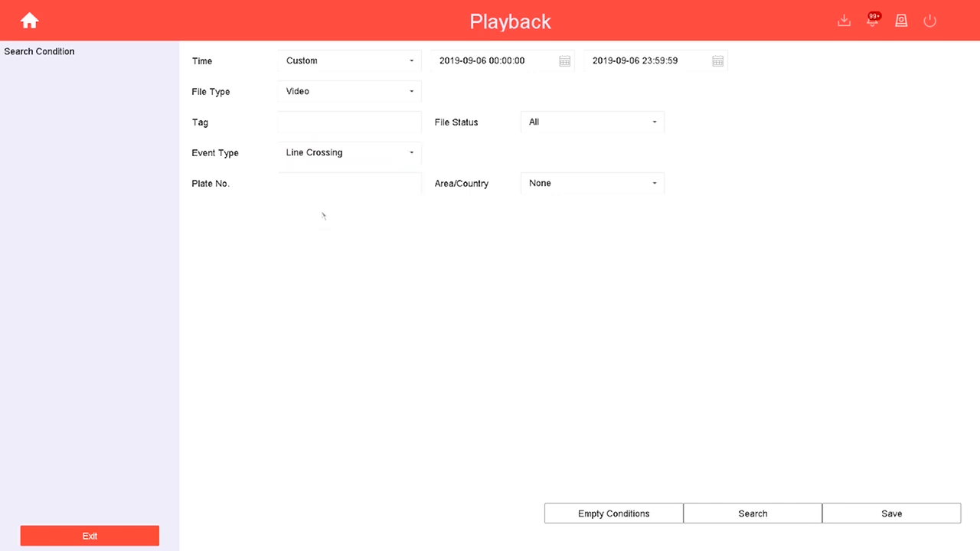
left_click(751, 513)
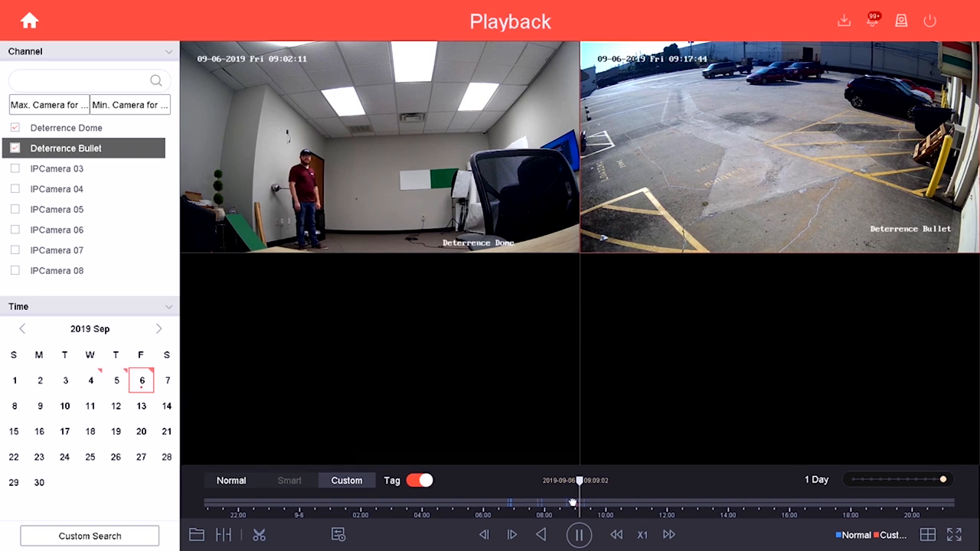
left_click(570, 501)
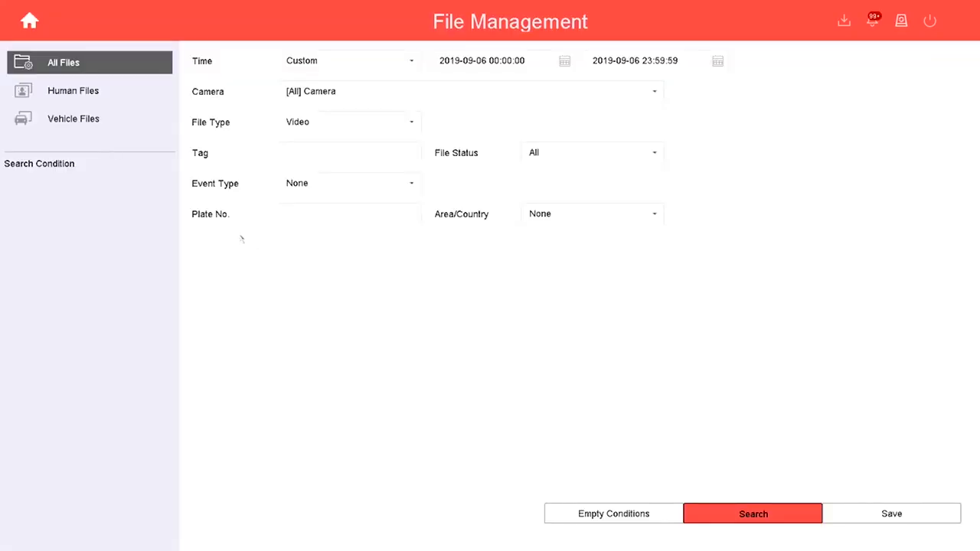
List the human detection captures and view their full scene pictures.
left_click(73, 90)
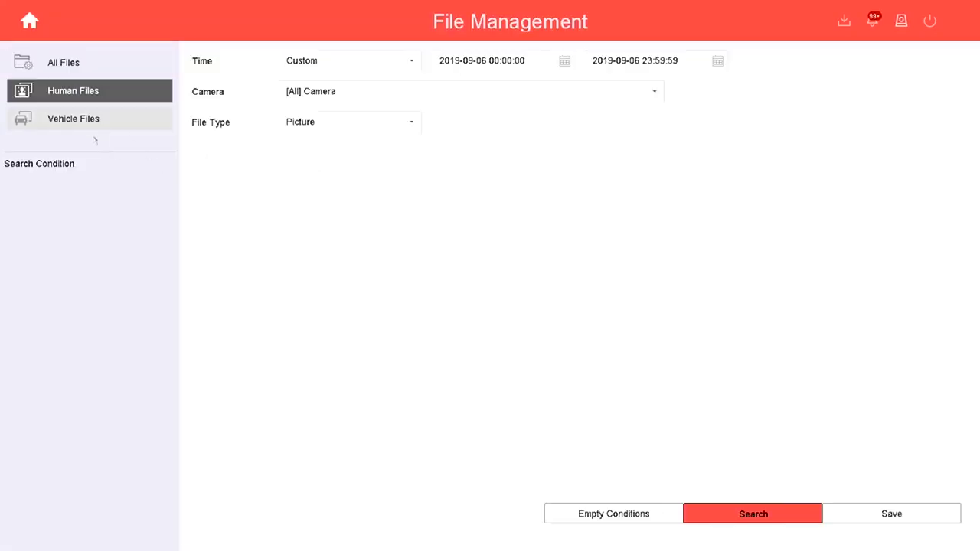
left_click(74, 118)
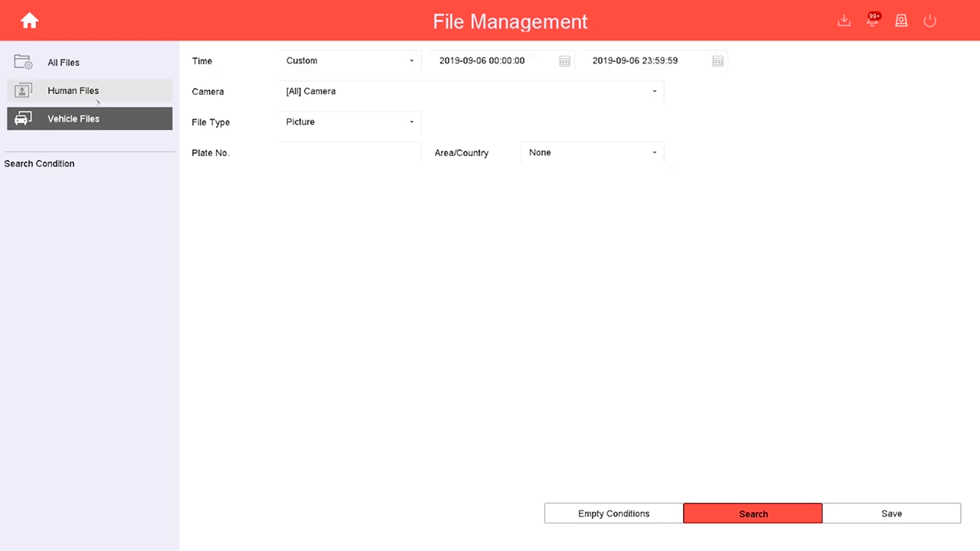
left_click(752, 513)
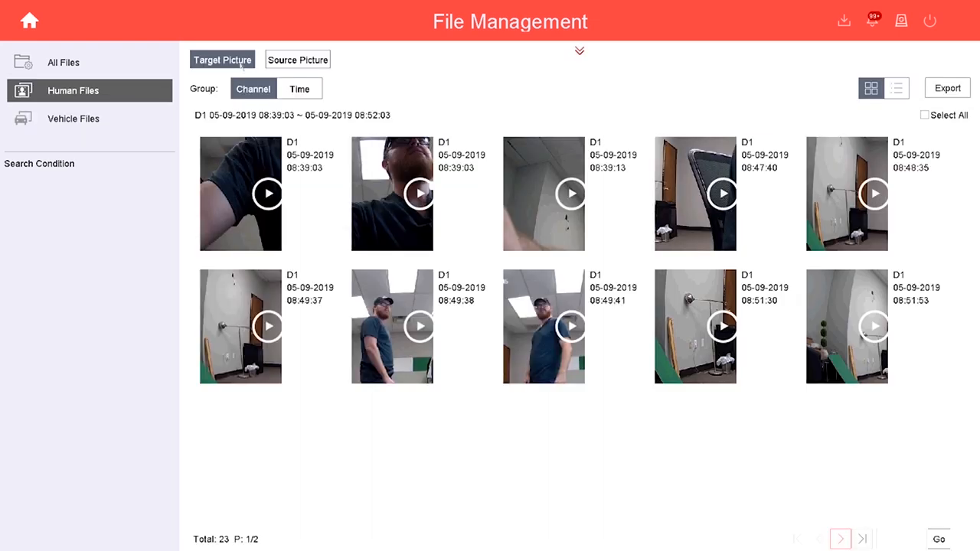
left_click(543, 327)
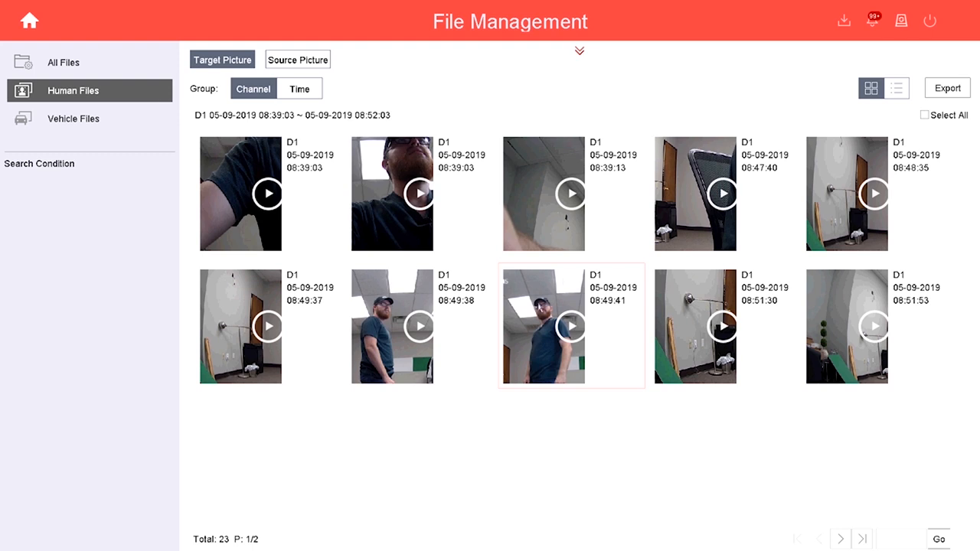
left_click(240, 193)
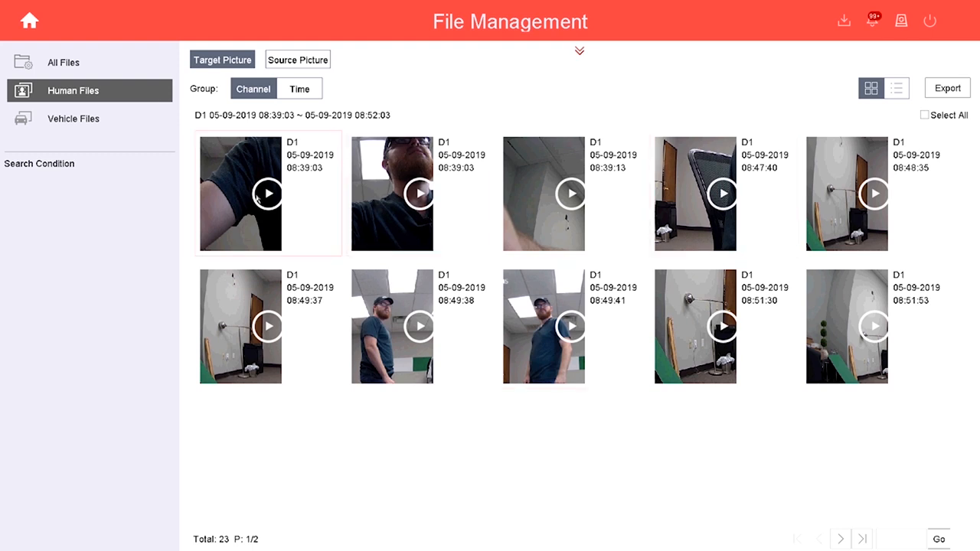
left_click(297, 60)
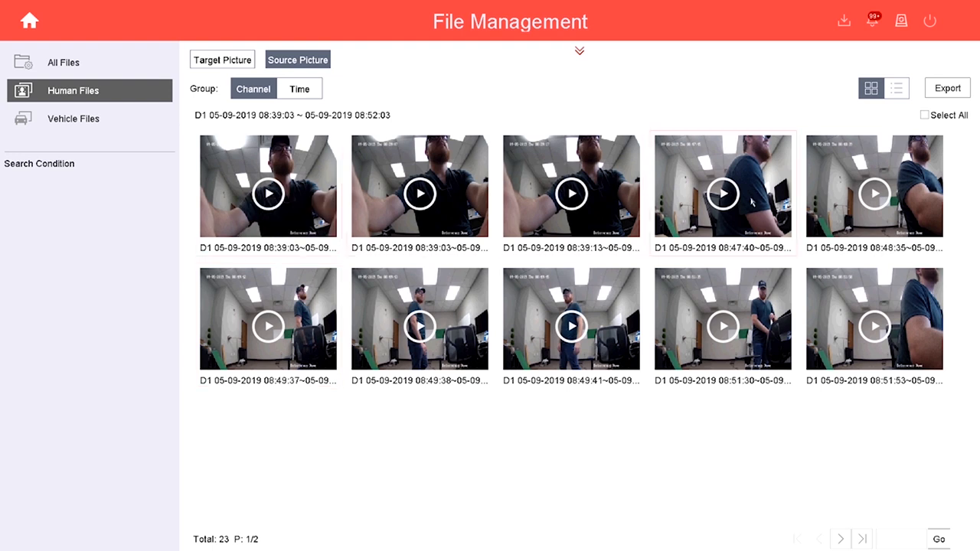
Show the vehicle captures as target pictures, then as full scene pictures.
left_click(73, 119)
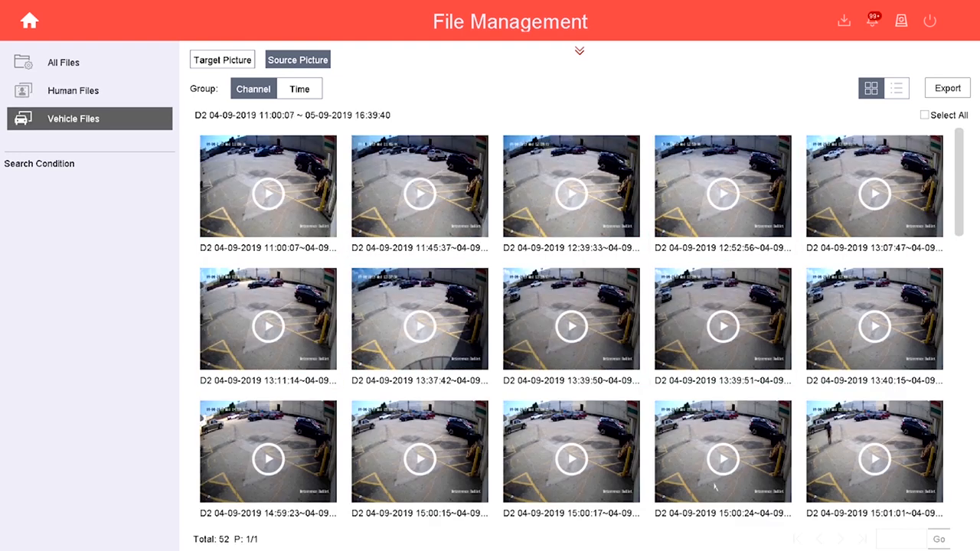
left_click(222, 59)
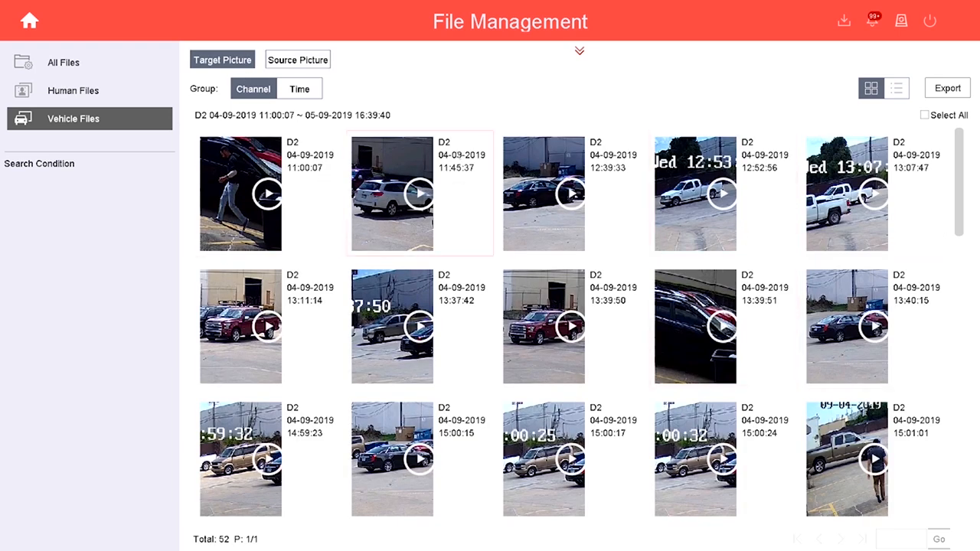
left_click(297, 60)
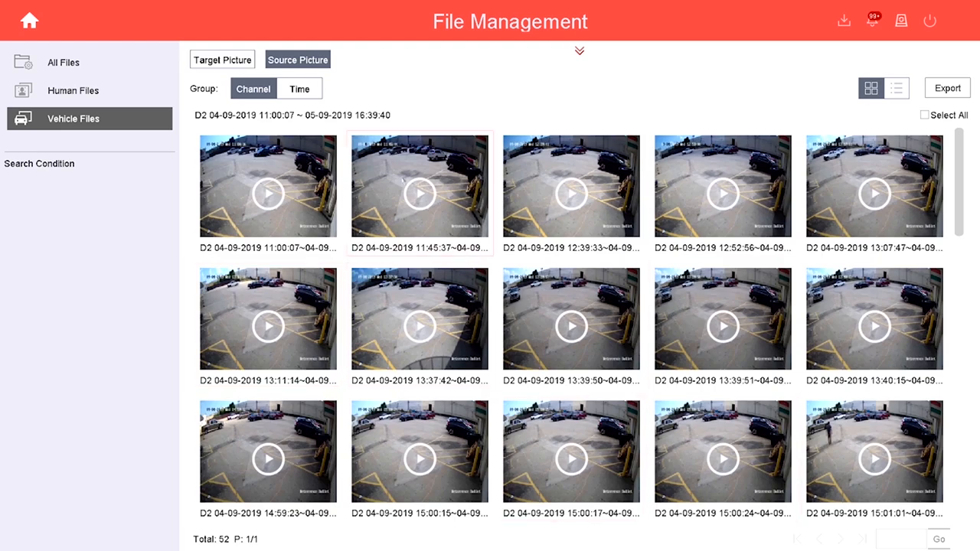
left_click(419, 194)
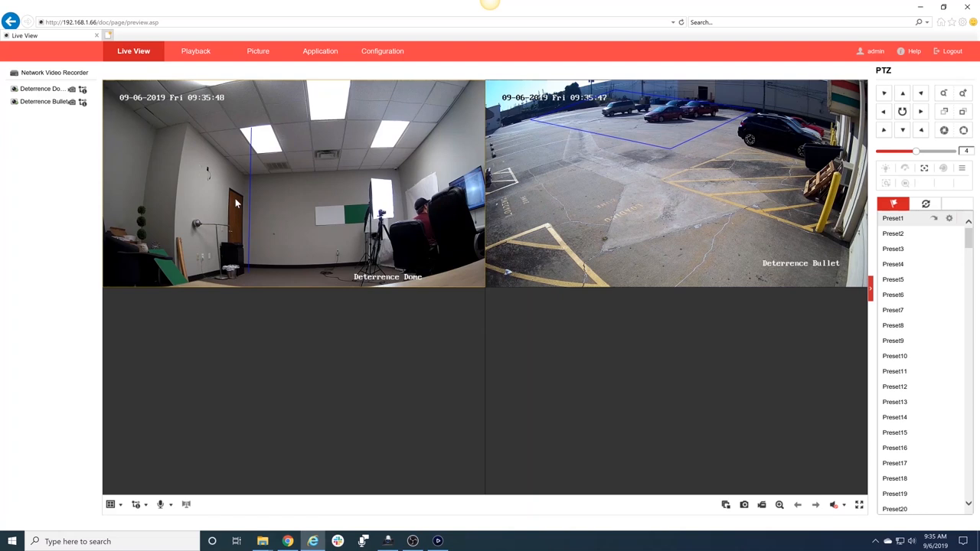
mouse_move(274, 253)
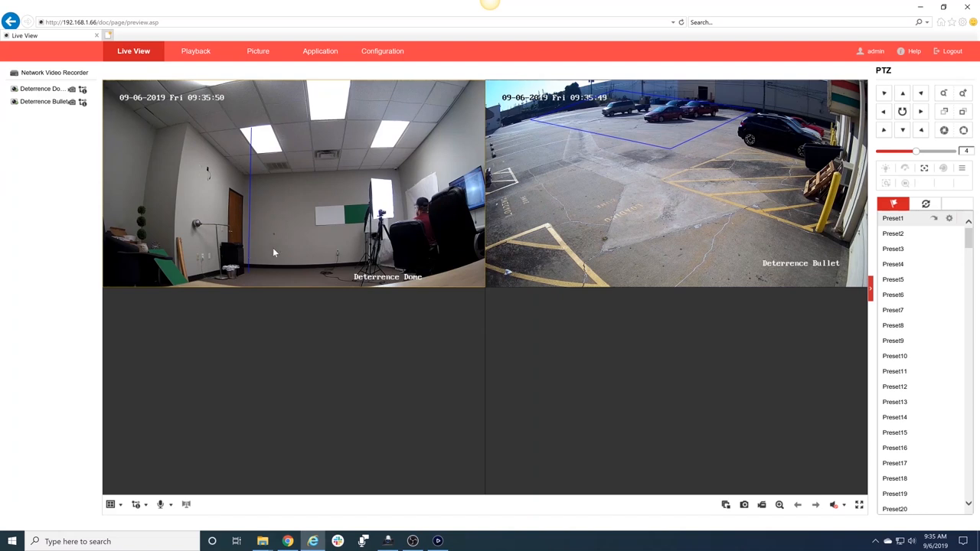